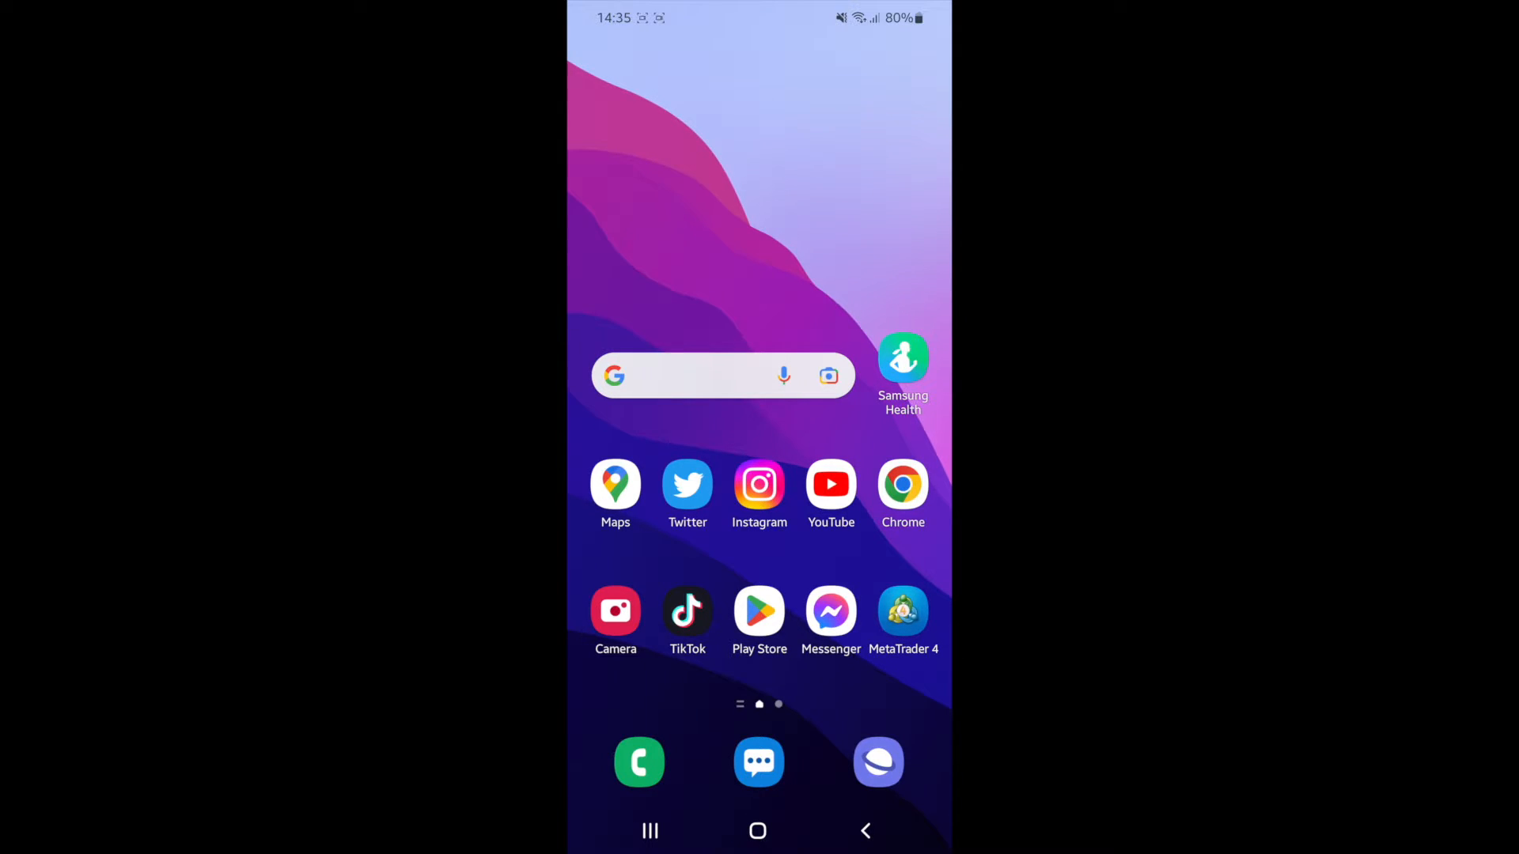
Launch the Phone app from the home screen dock onto its Recents list.
{"action": "left_click", "coordinate": [638, 762]}
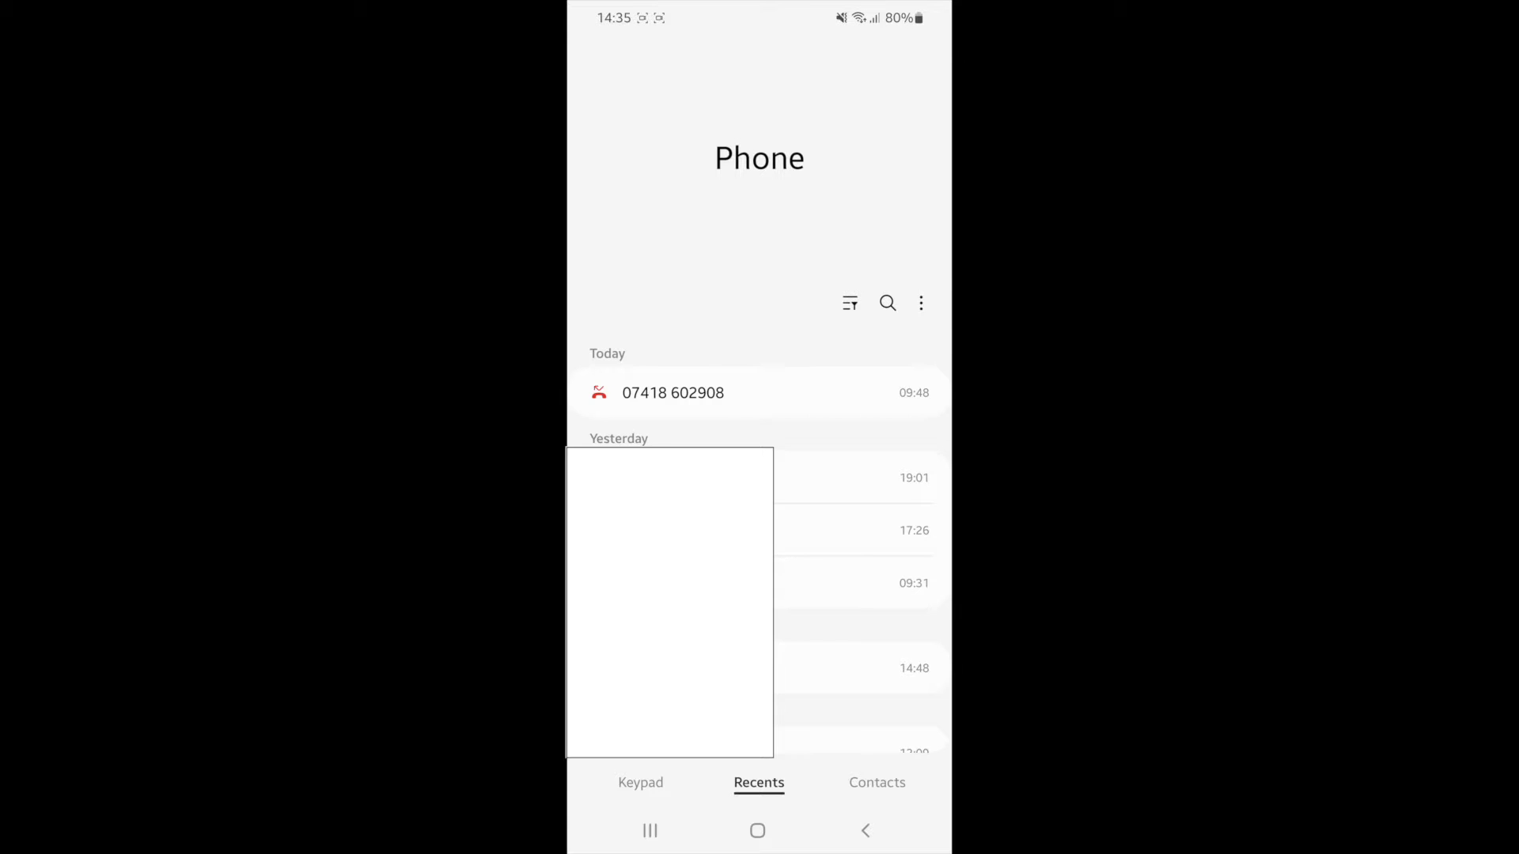
Reach the Call settings page through the Recents three-dot menu.
{"action": "left_click", "coordinate": [921, 303]}
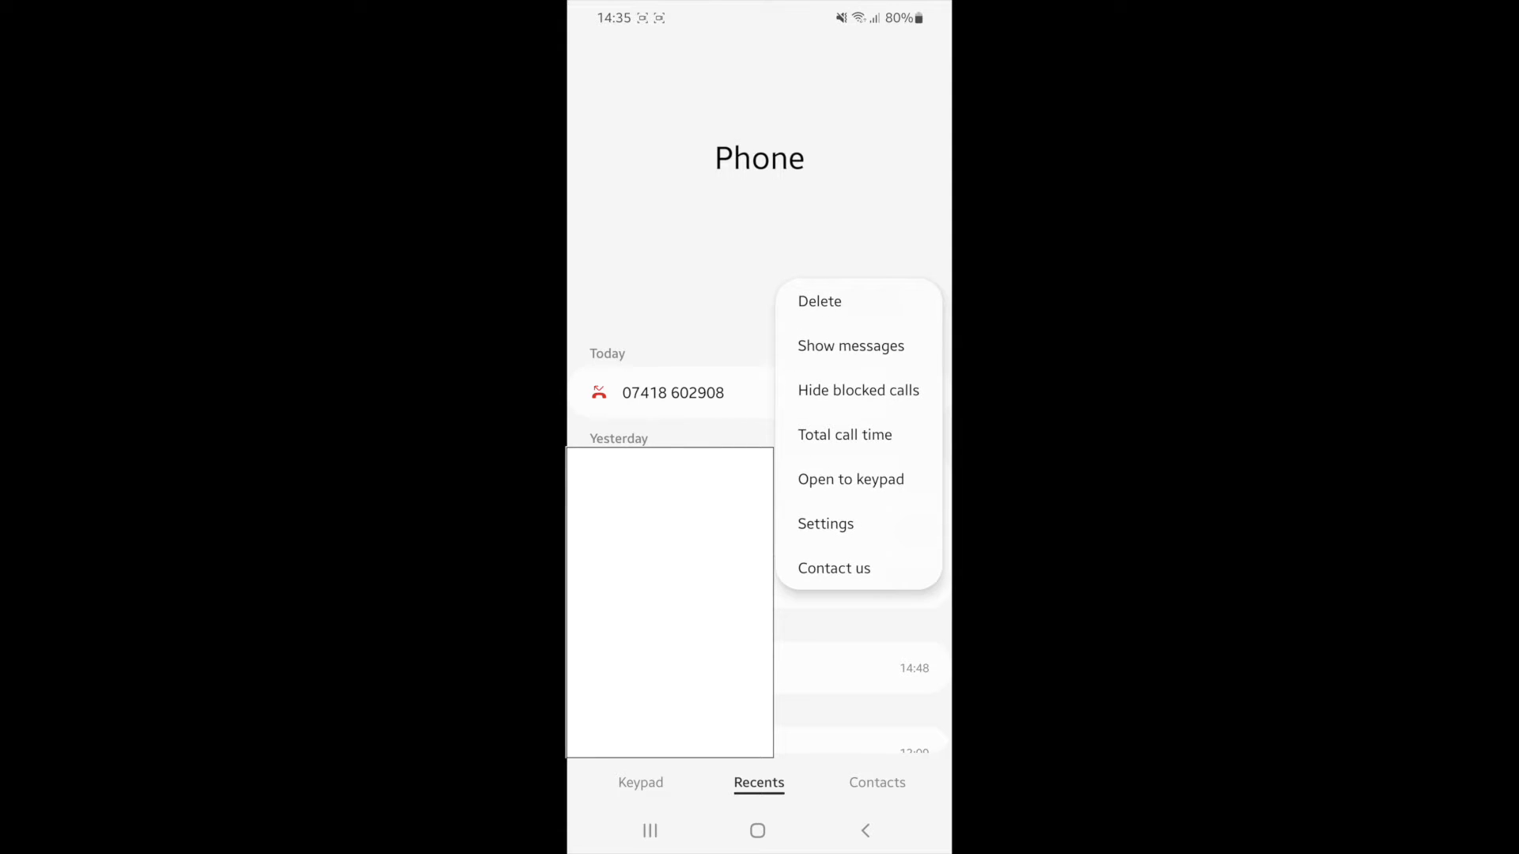
{"action": "left_click", "coordinate": [921, 304]}
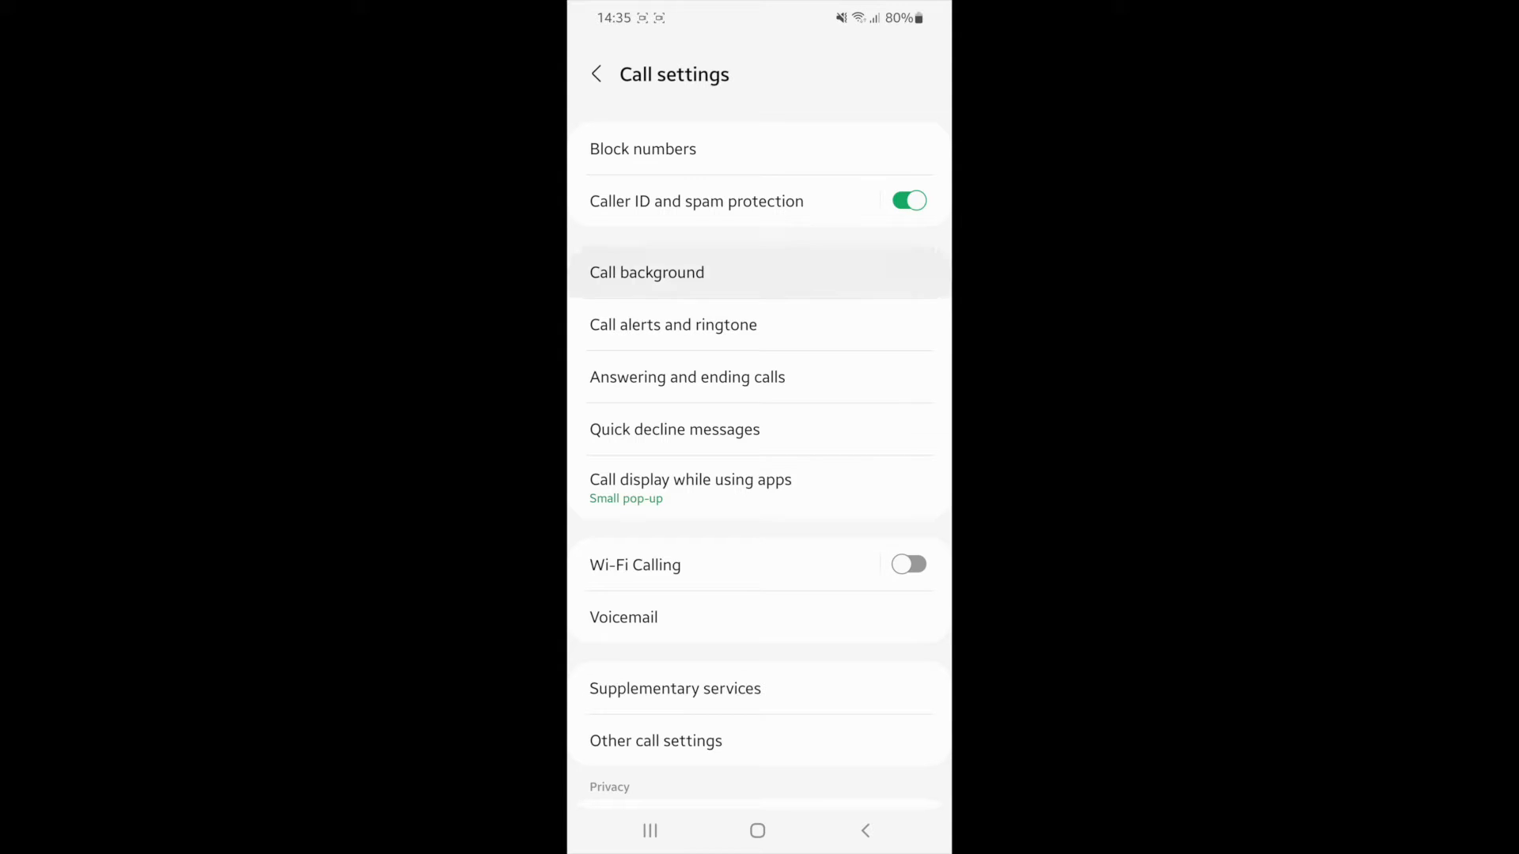
Go from Call background into the Background gallery of video call backgrounds.
{"action": "left_click", "coordinate": [647, 272]}
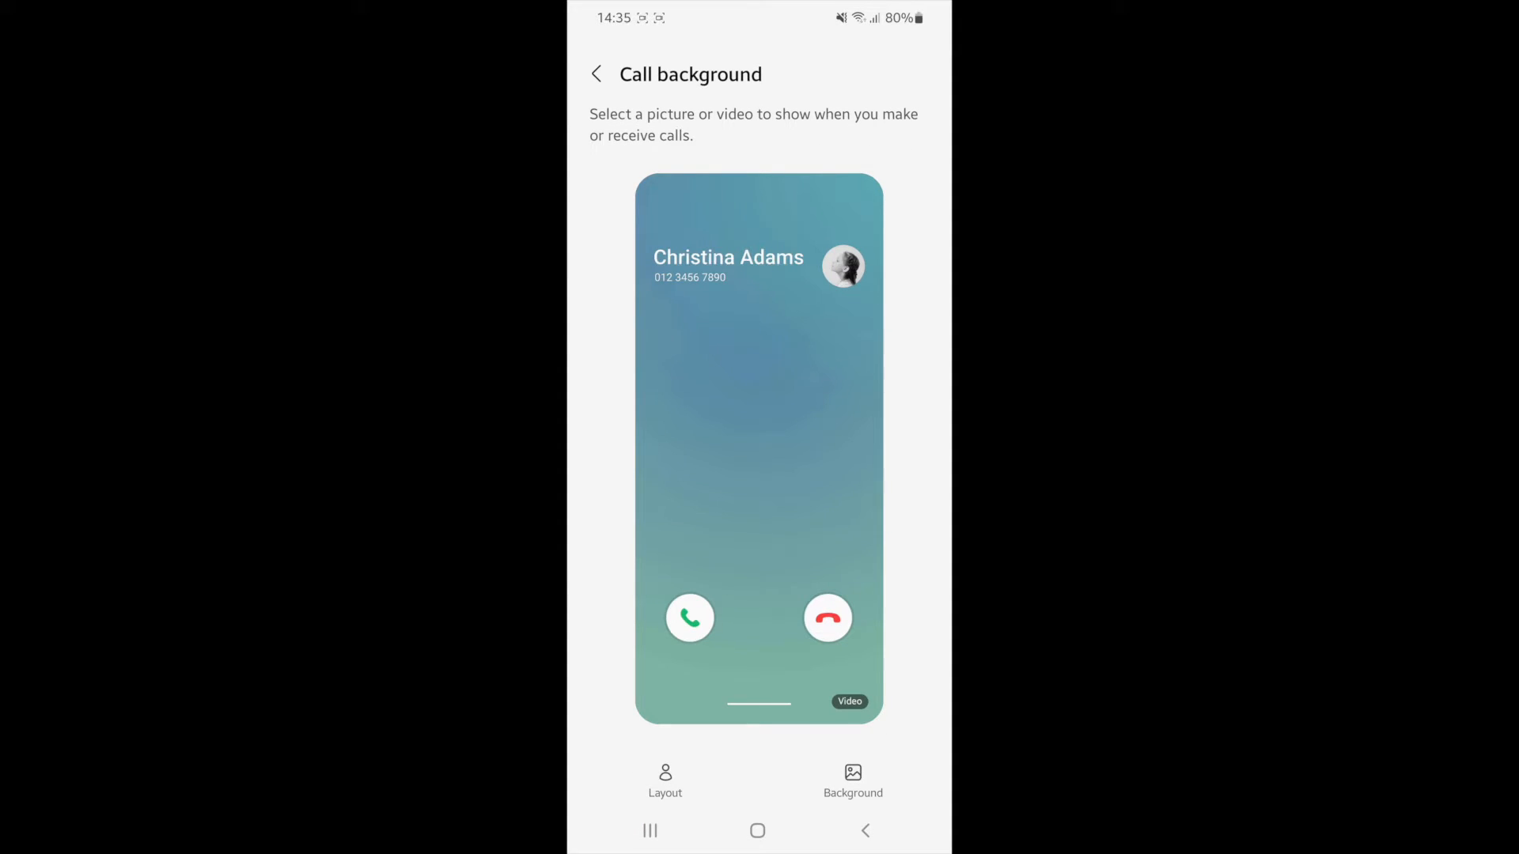
{"action": "left_click", "coordinate": [667, 780]}
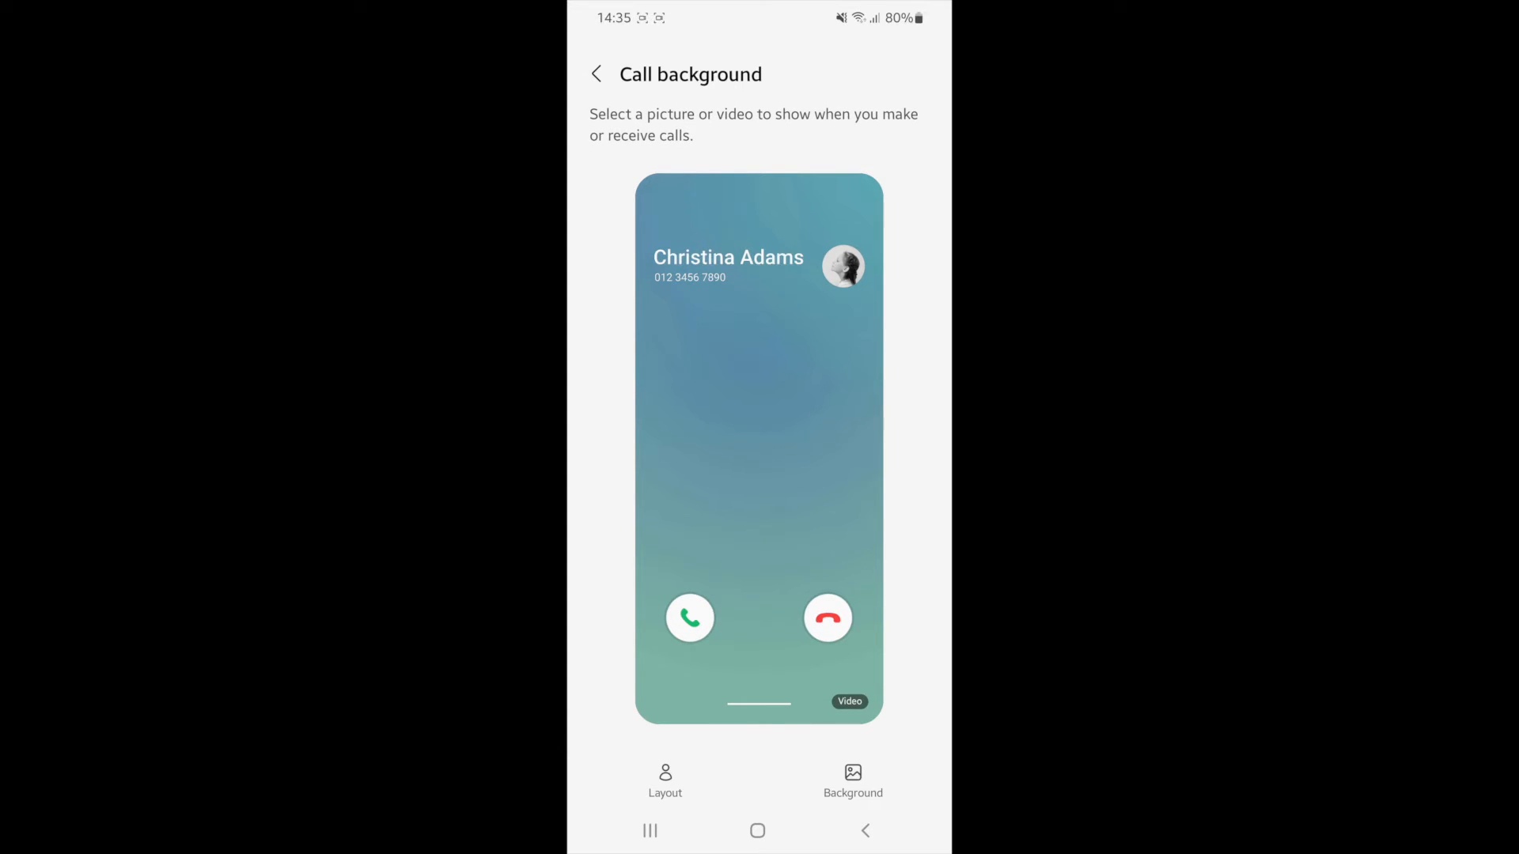
{"action": "left_click", "coordinate": [853, 780]}
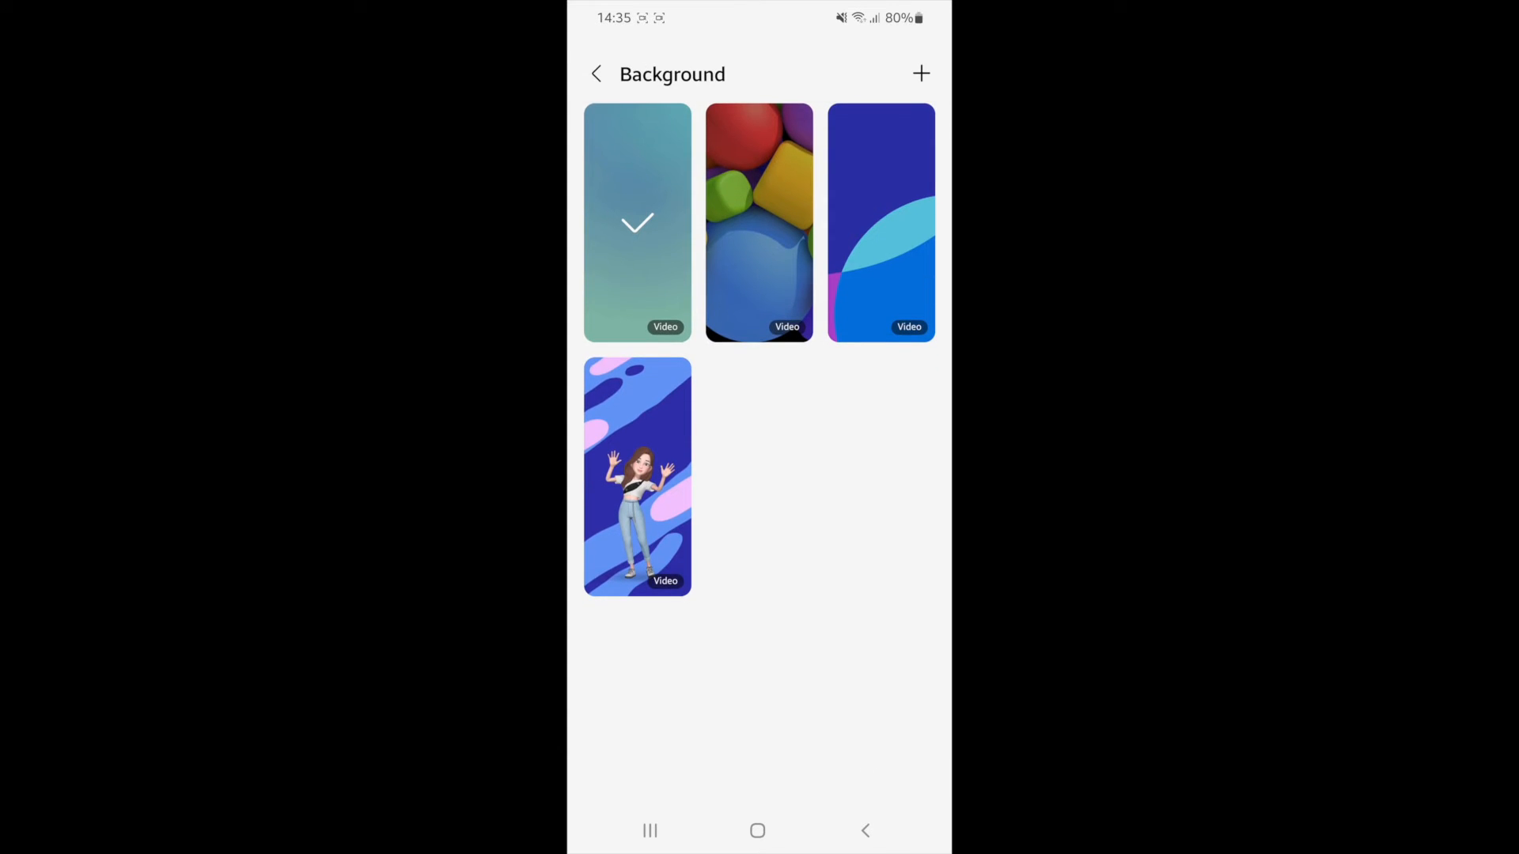
Select the colourful 3D shapes video and set it as the call background.
{"action": "left_click", "coordinate": [921, 75]}
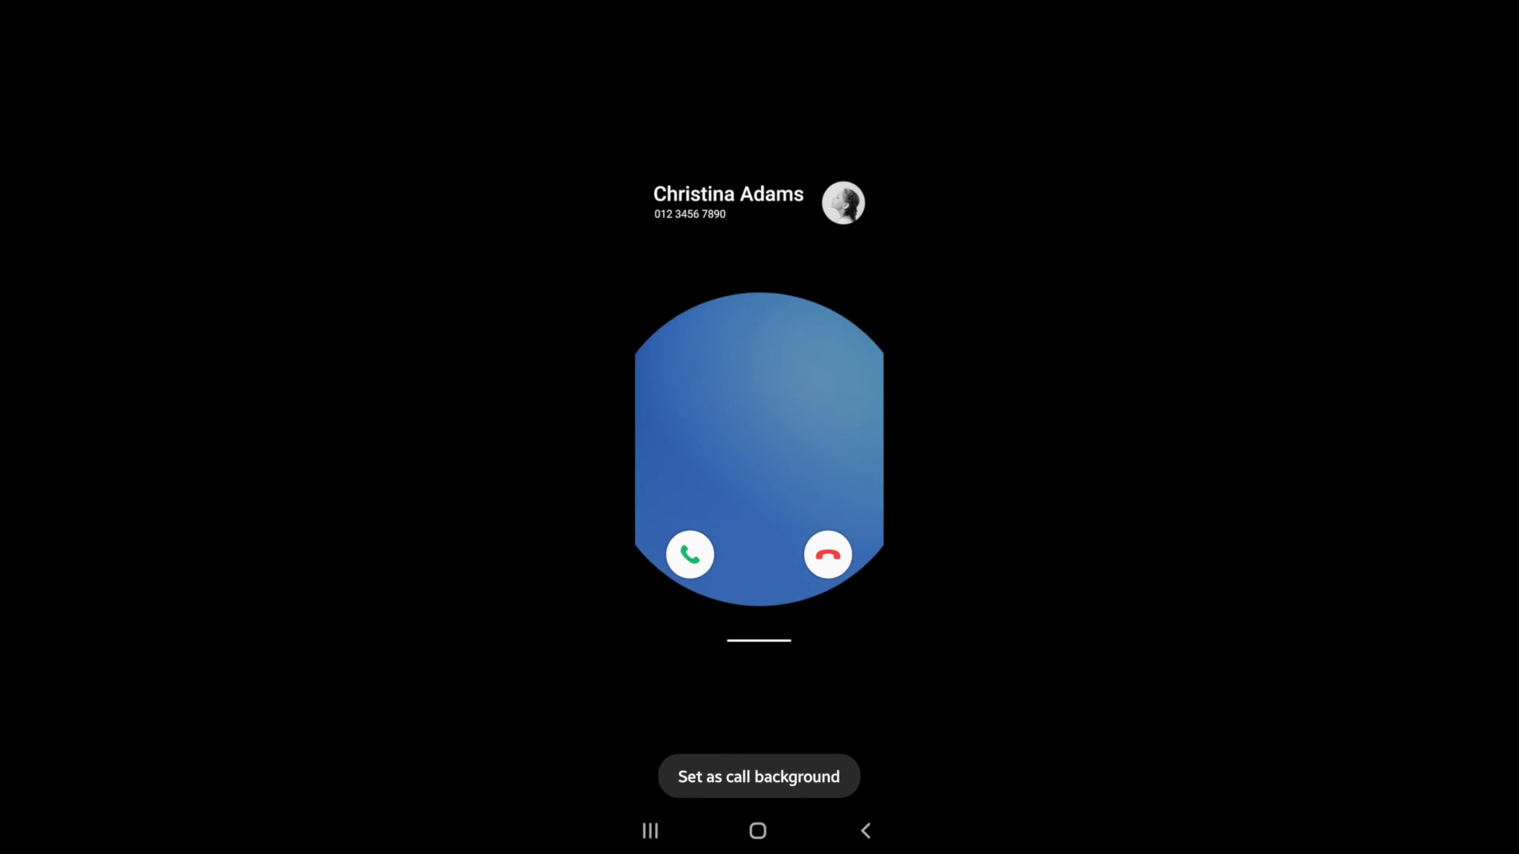
{"action": "left_click", "coordinate": [758, 775]}
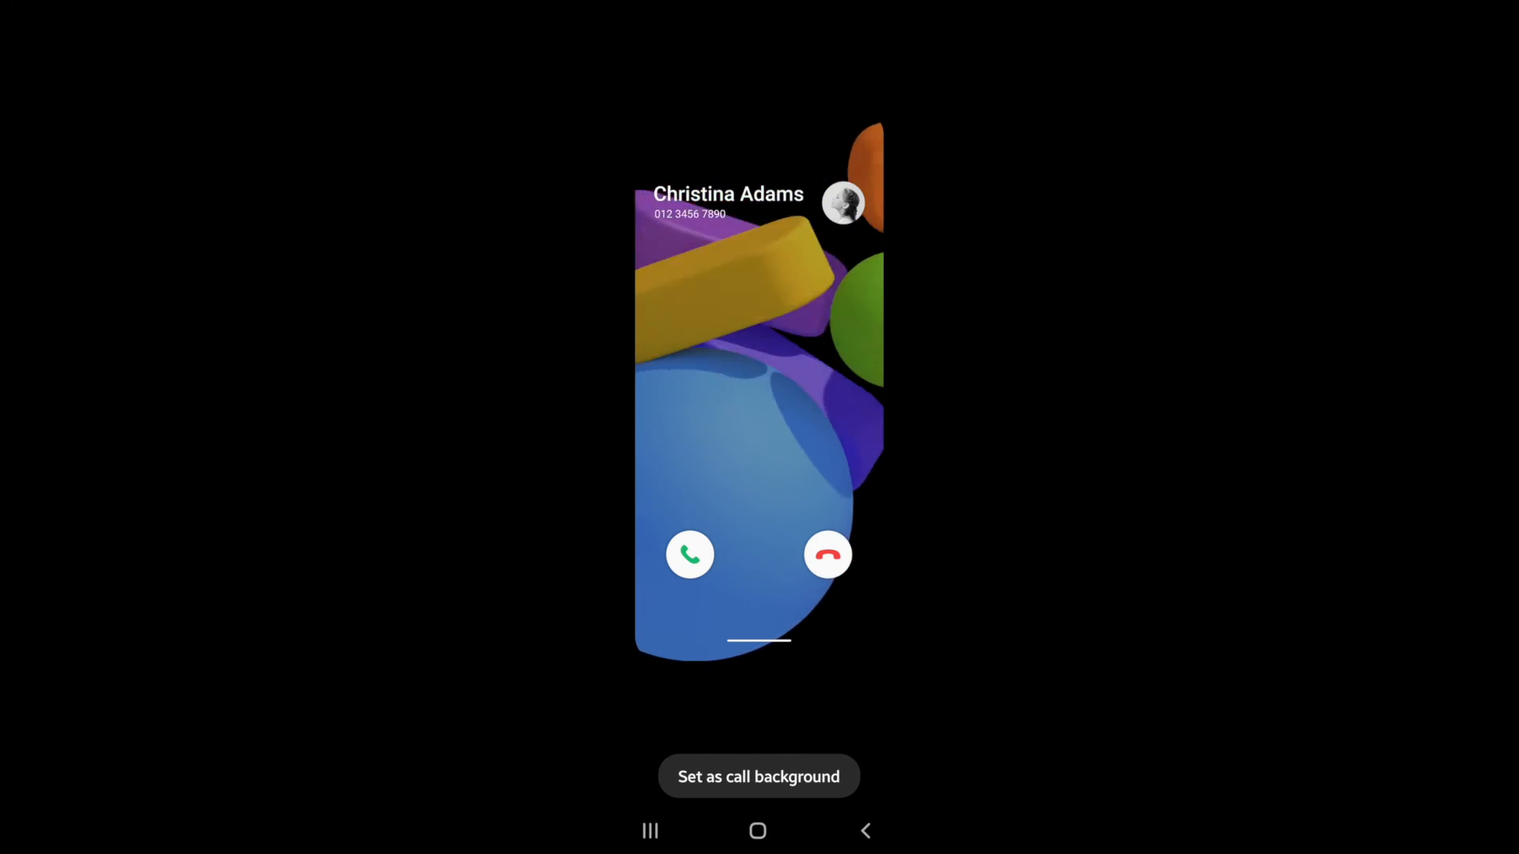